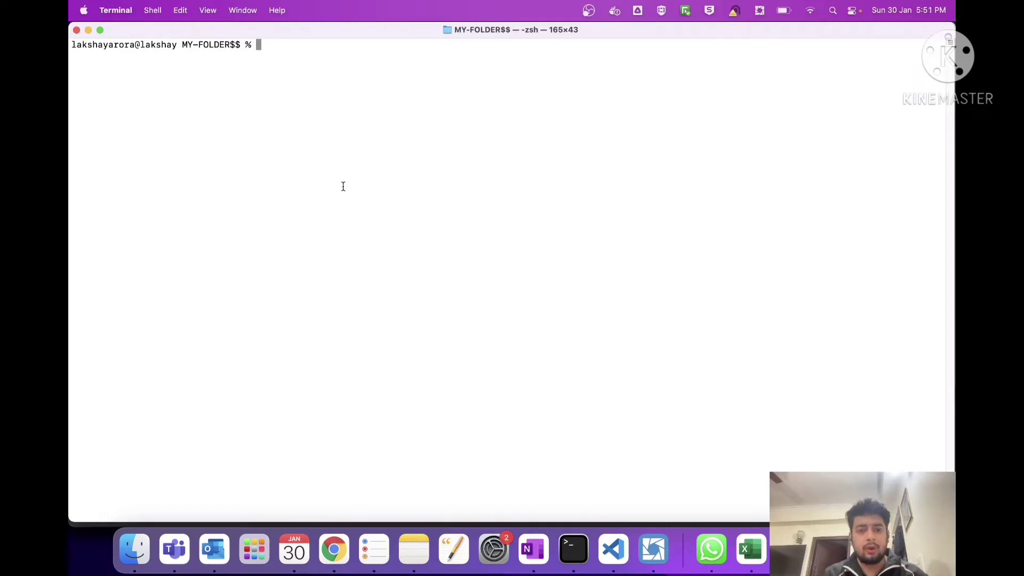
- Print the Dockerfile contents with 'cat Dockerfile'
text(access to the)
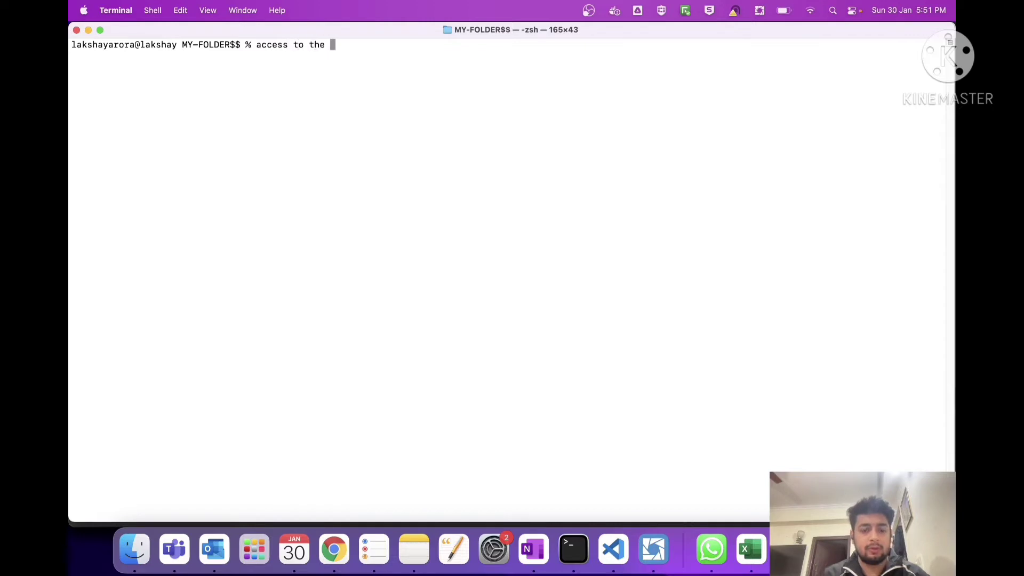
text(resource is denied)
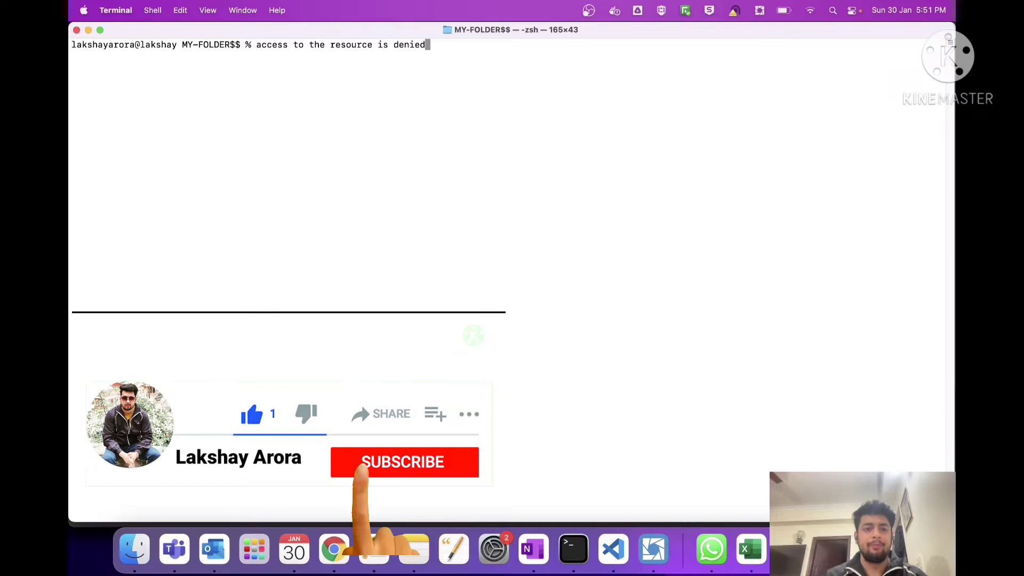
click(403, 463)
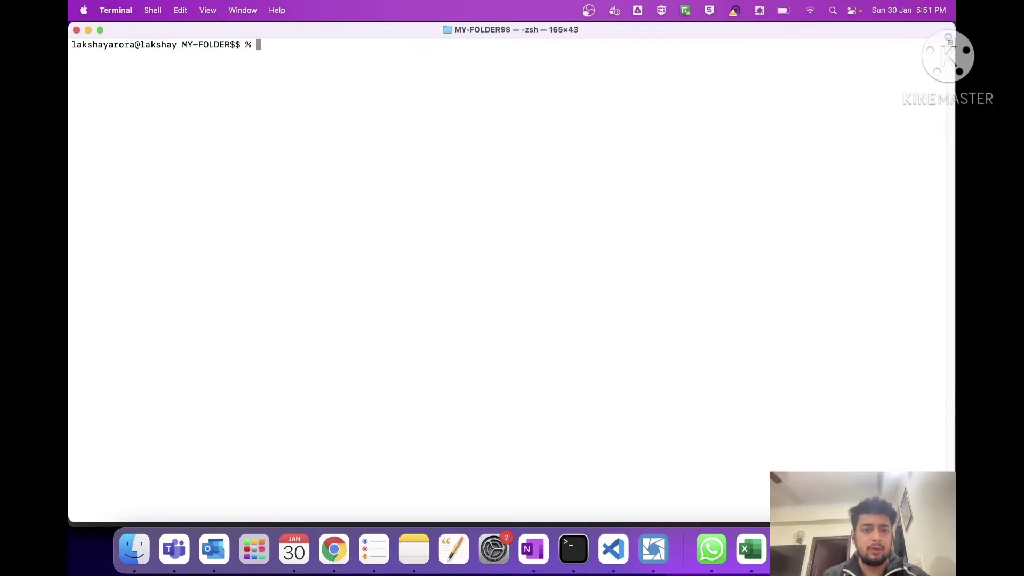
text(cat)
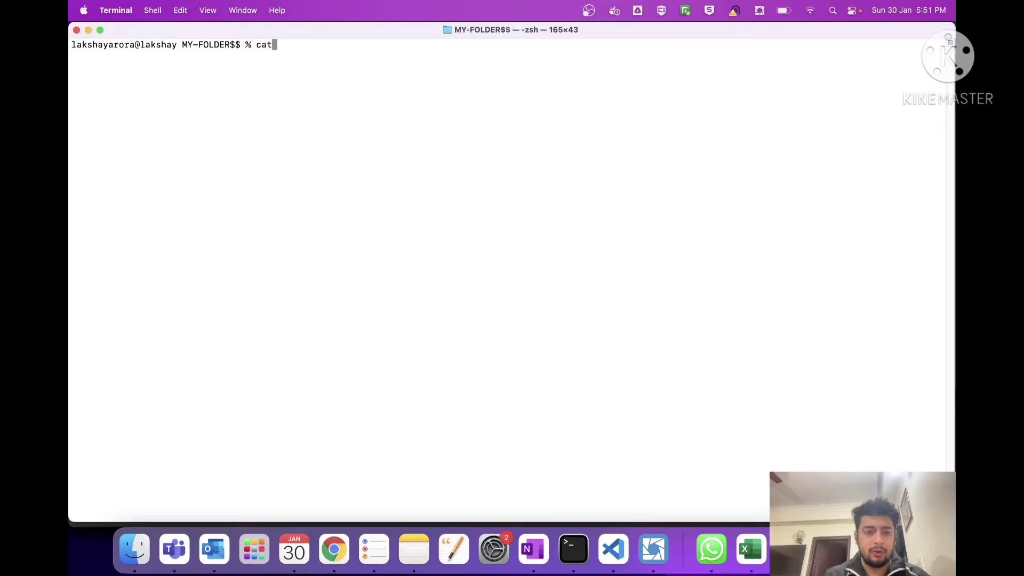
text(Dockerfile)
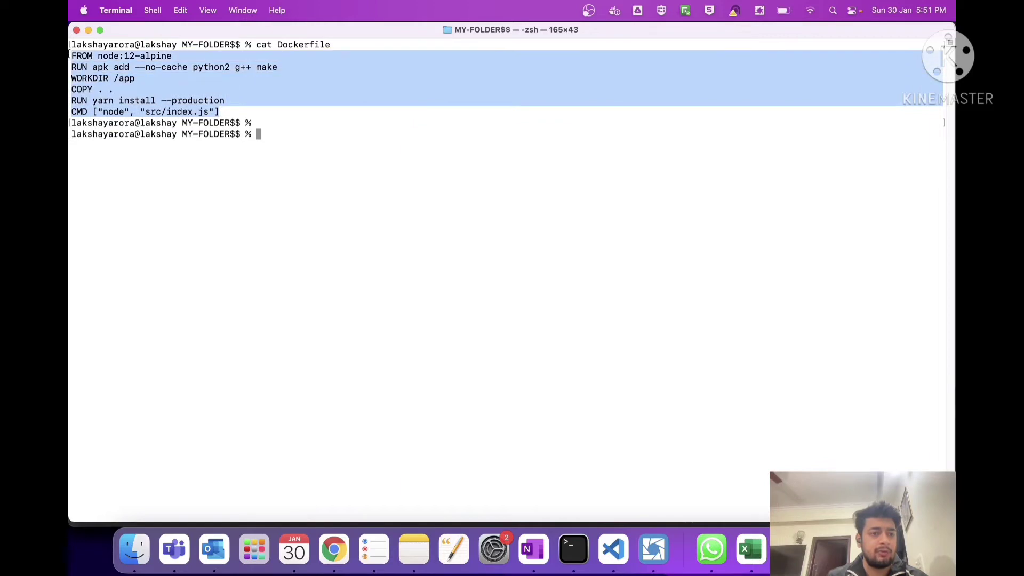
click(286, 135)
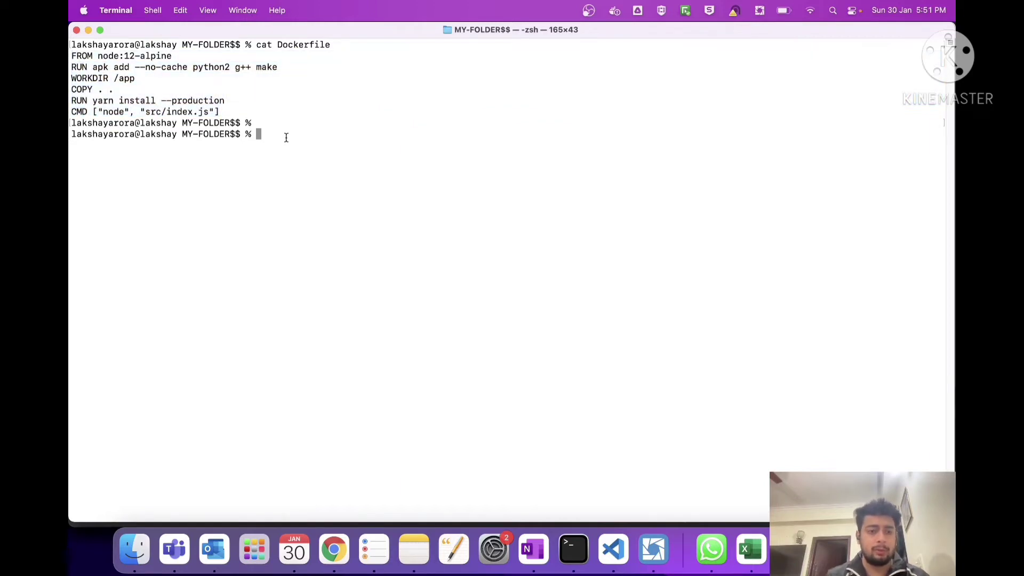
- Build an image named myimage with 'docker build -t myimage .'
text(docker)
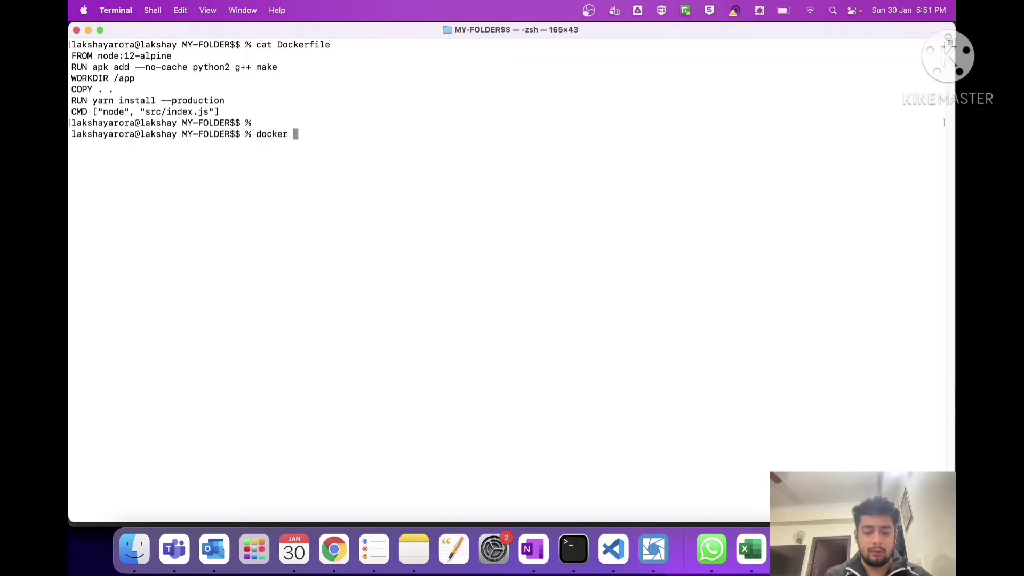
text(build -t)
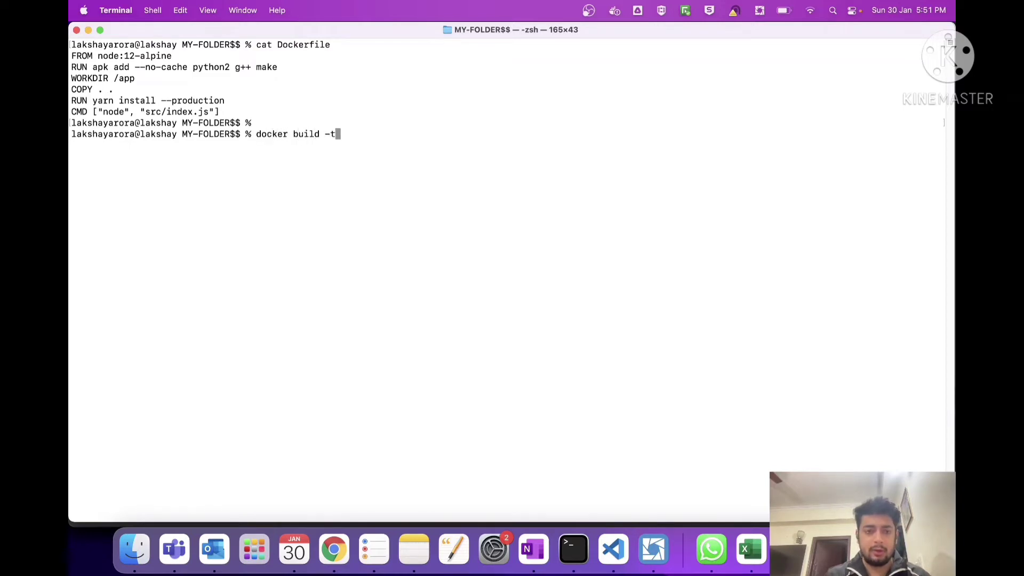
text(myimage .)
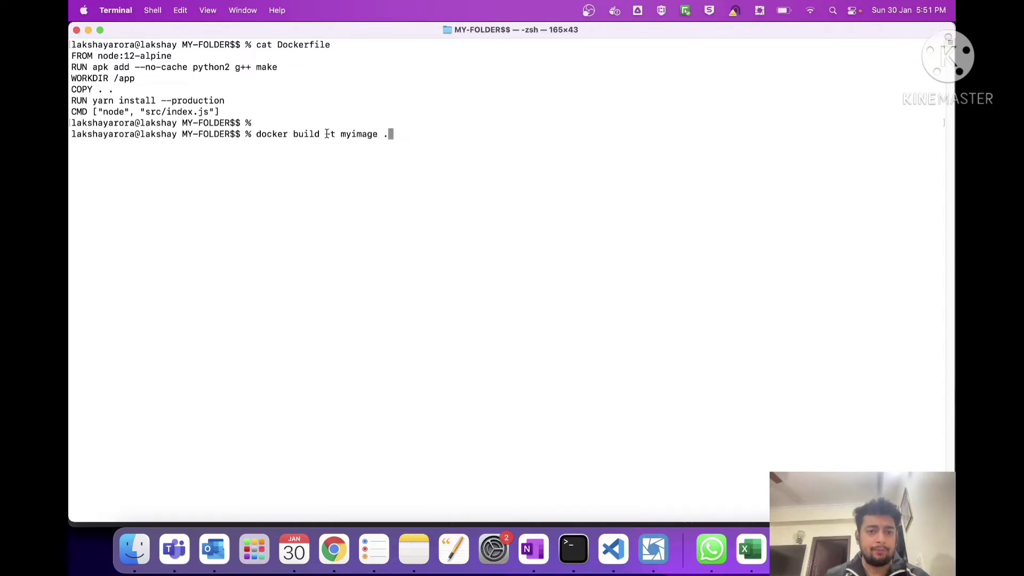
double_click(359, 134)
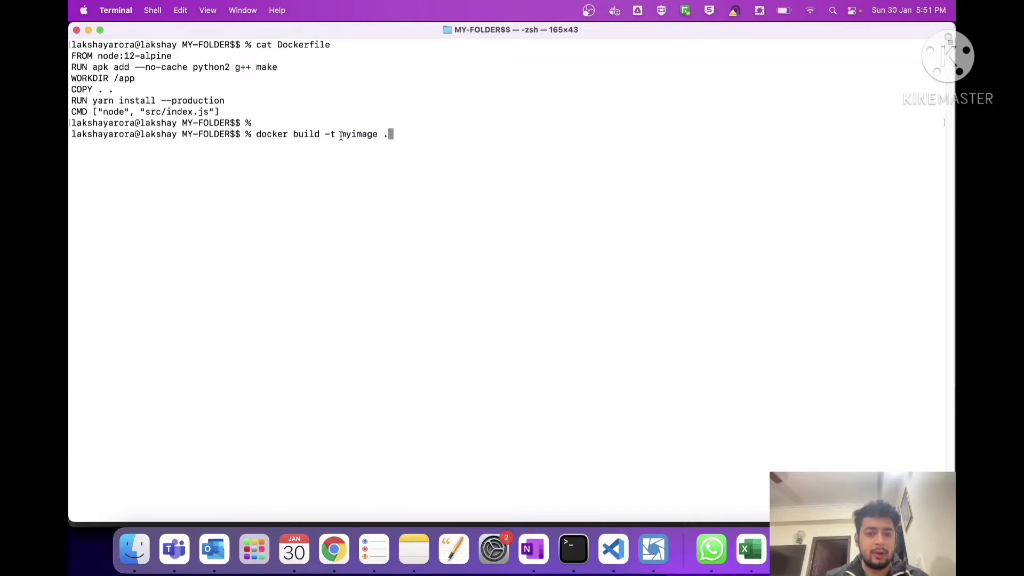
double_click(359, 134)
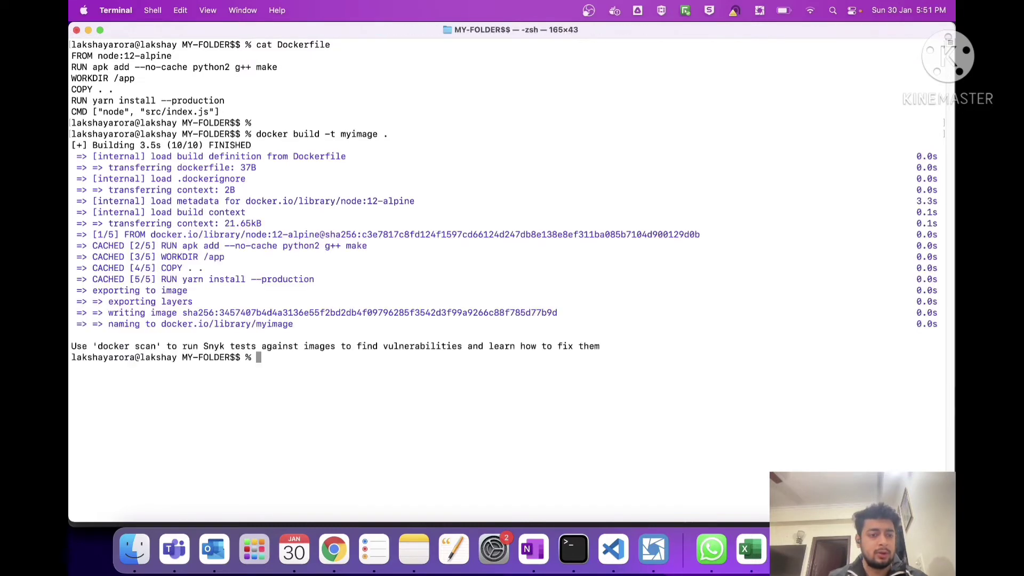
- List local images showing myimage:latest at 622MB and log out of Docker Hub
key(enter)
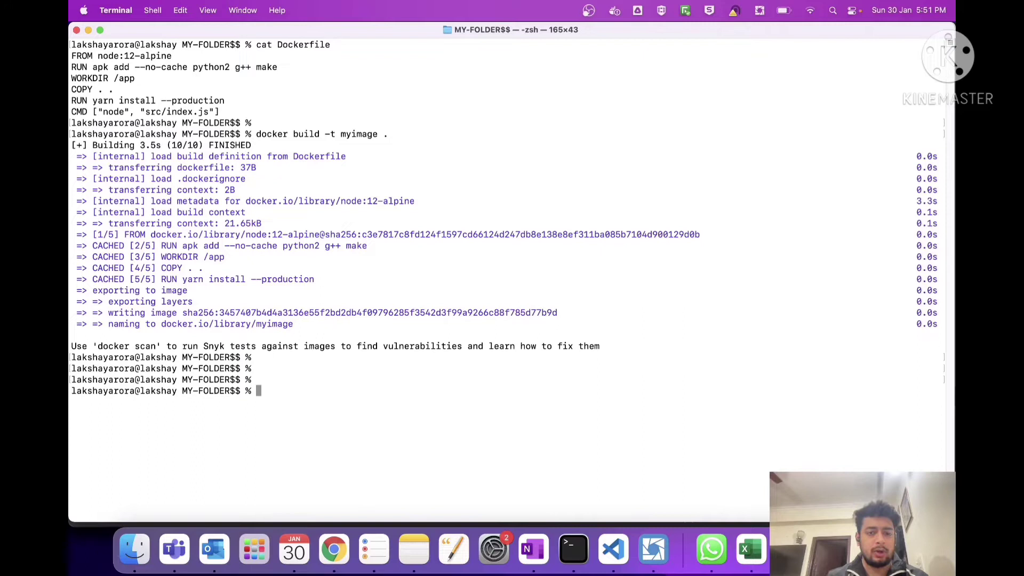
text(docker images)
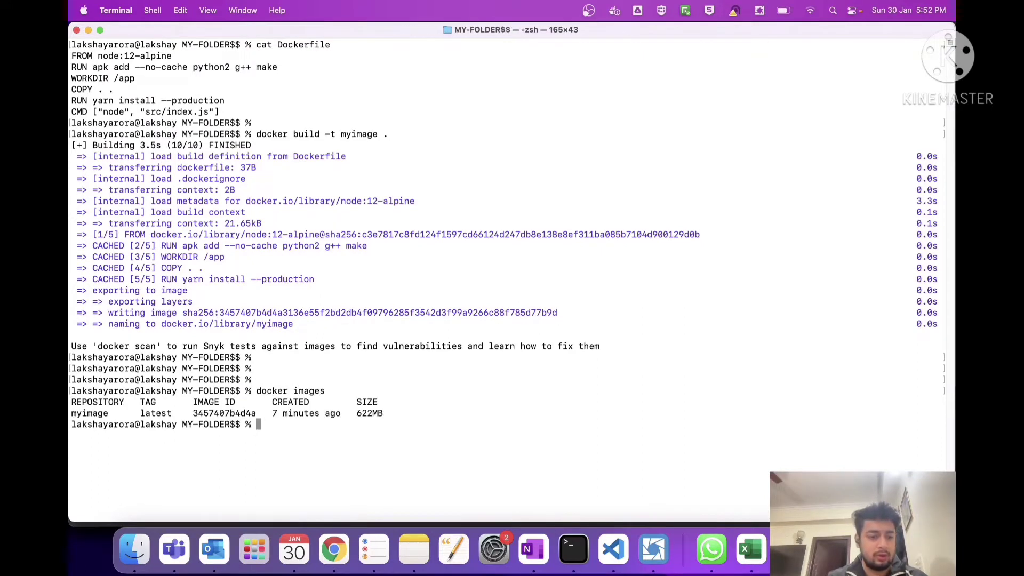
text(docker logout)
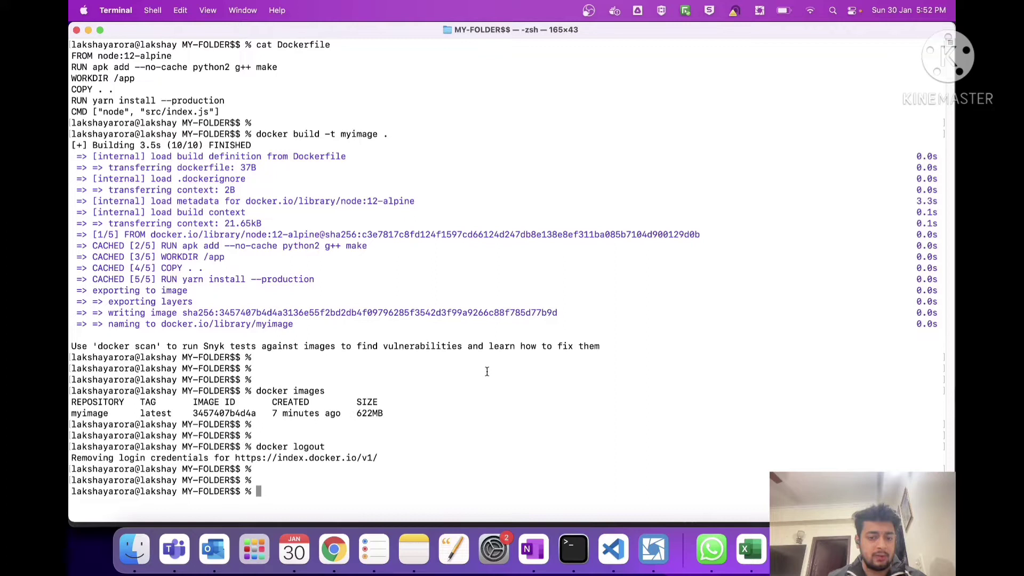
mouse_move(402, 488)
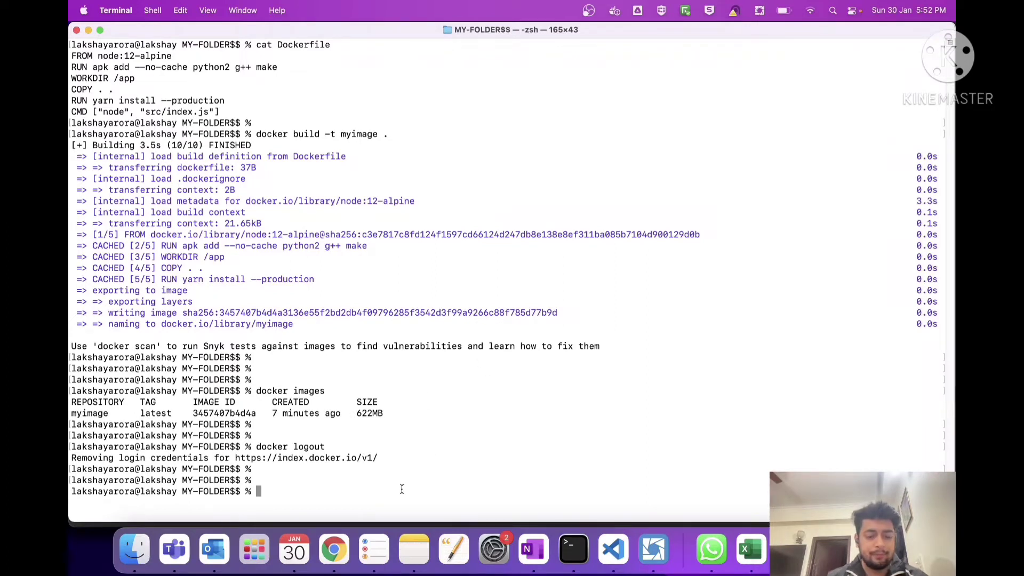
text(docker images)
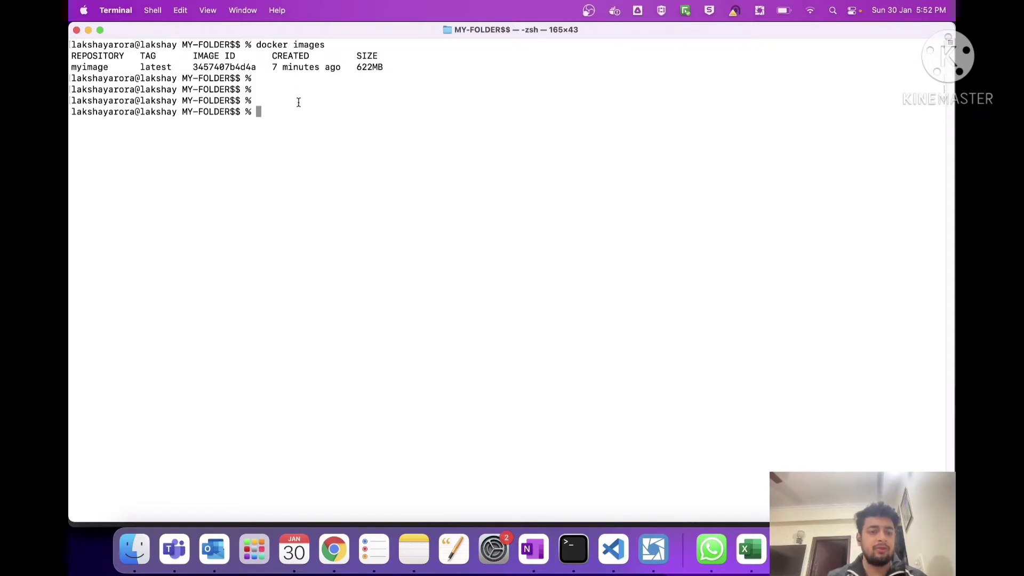
mouse_move(320, 182)
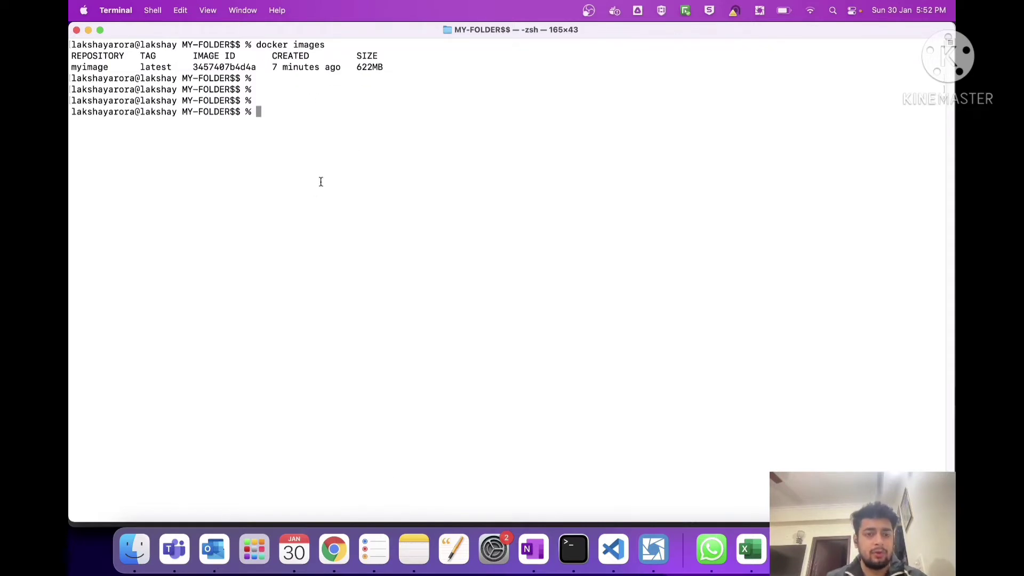
mouse_move(321, 180)
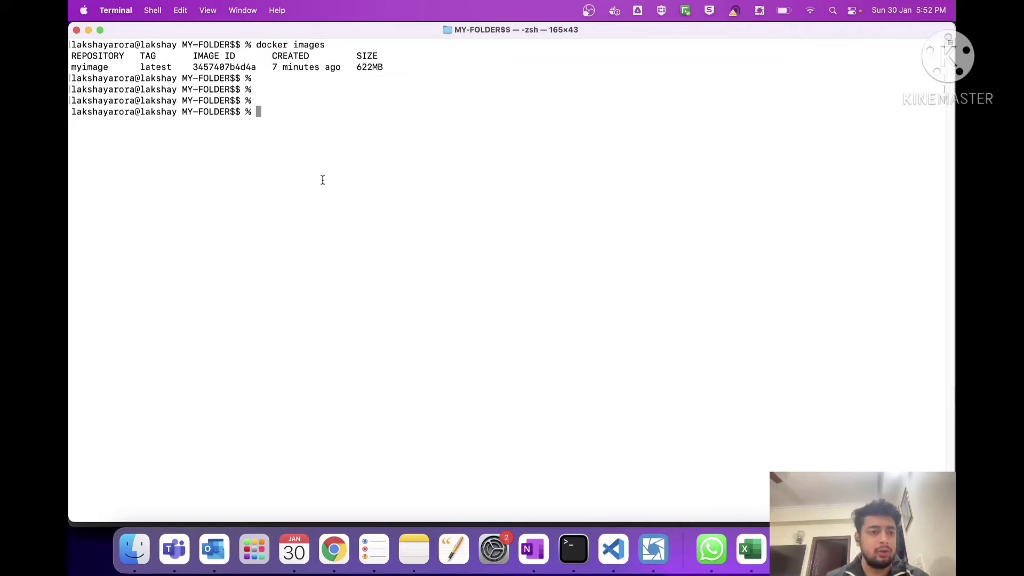
- Begin a 'docker tag myimage' command
text(docker)
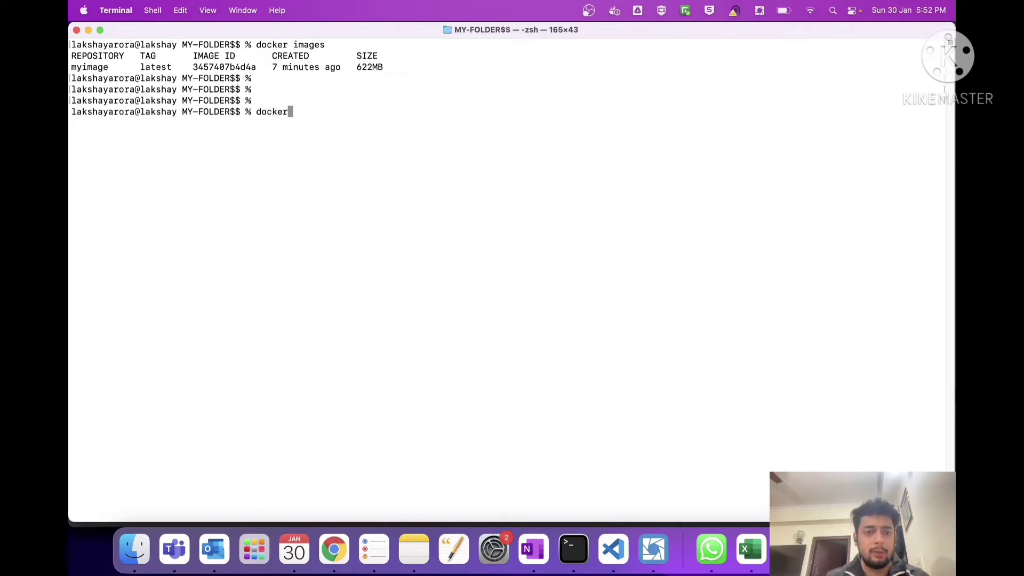
text(tag)
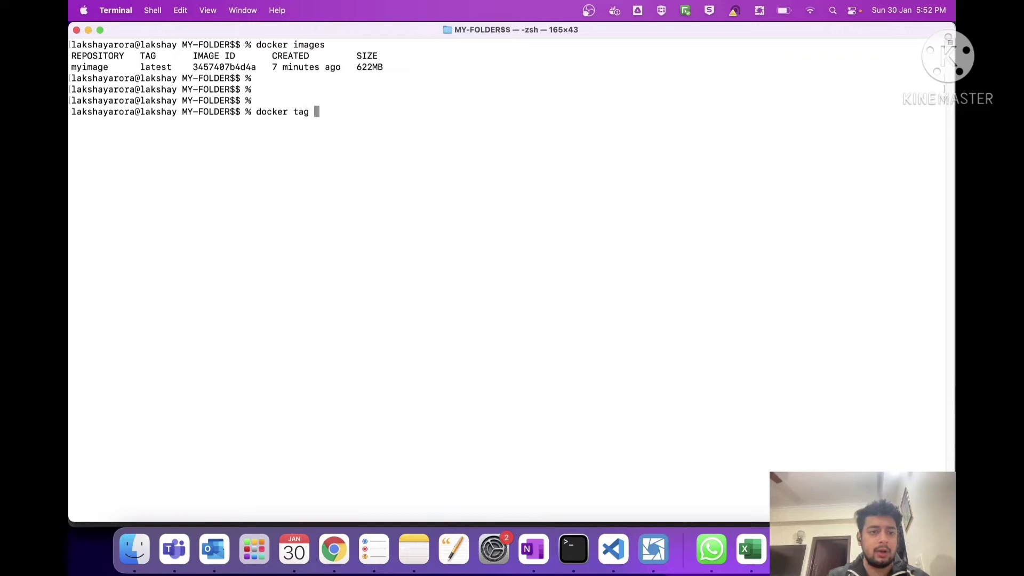
text(myimage)
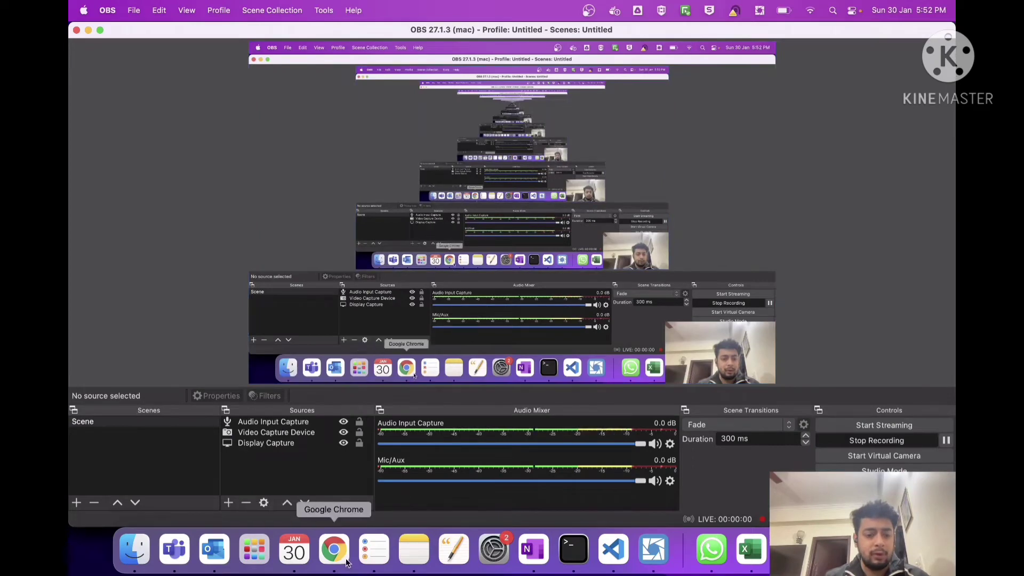
- Check the private myrepo repository name on Docker Hub and return to the tag command
click(333, 548)
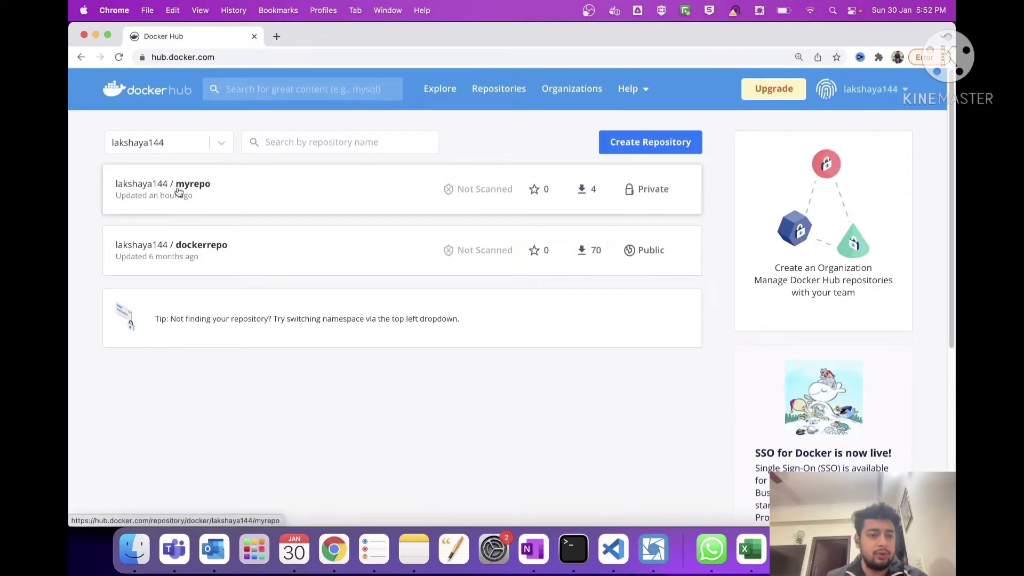
click(192, 184)
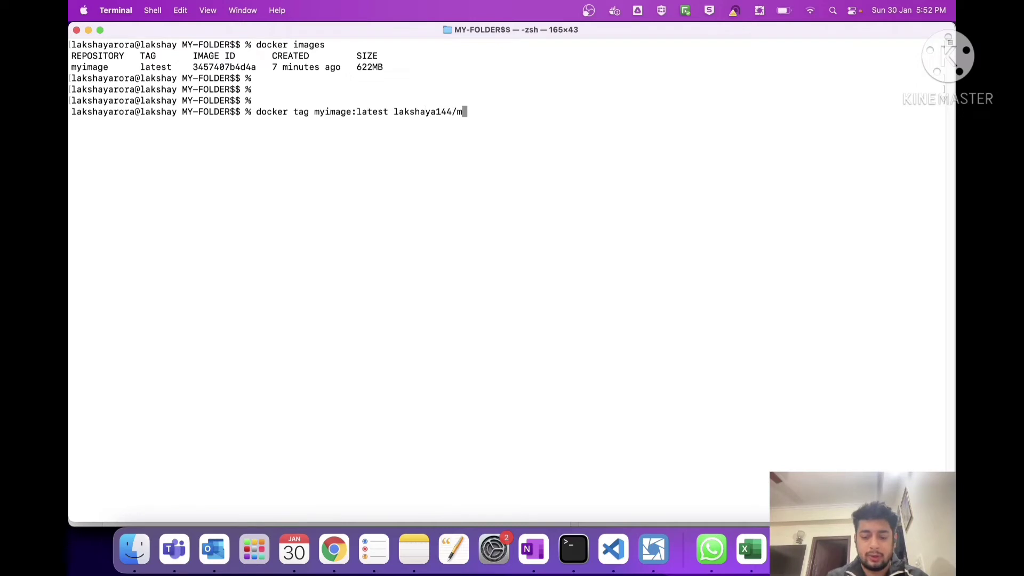
- Finish tagging myimage as lakshaya144/myrepo:v8 and confirm it in the image list
text(repo:v8)
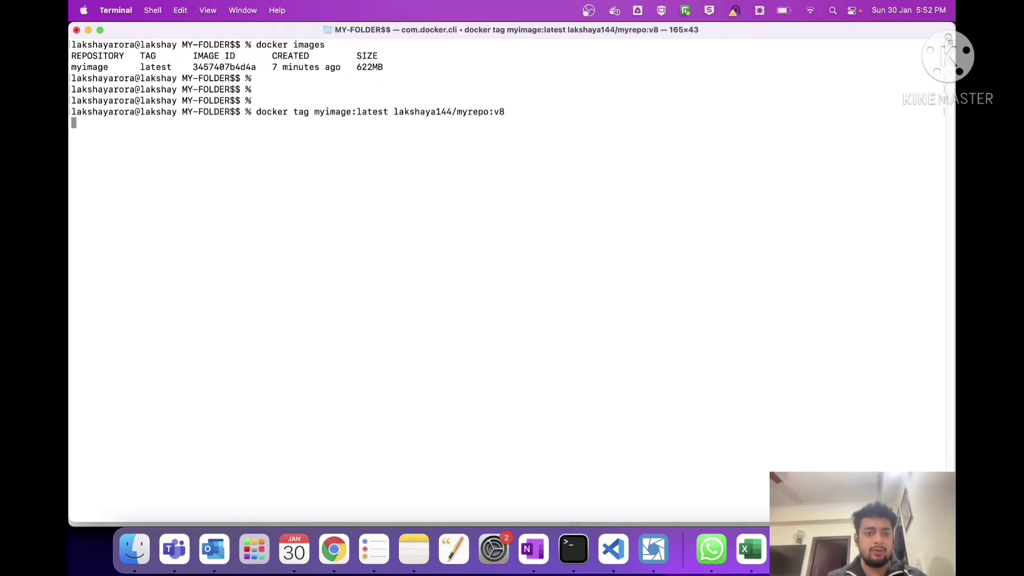
text(docker images)
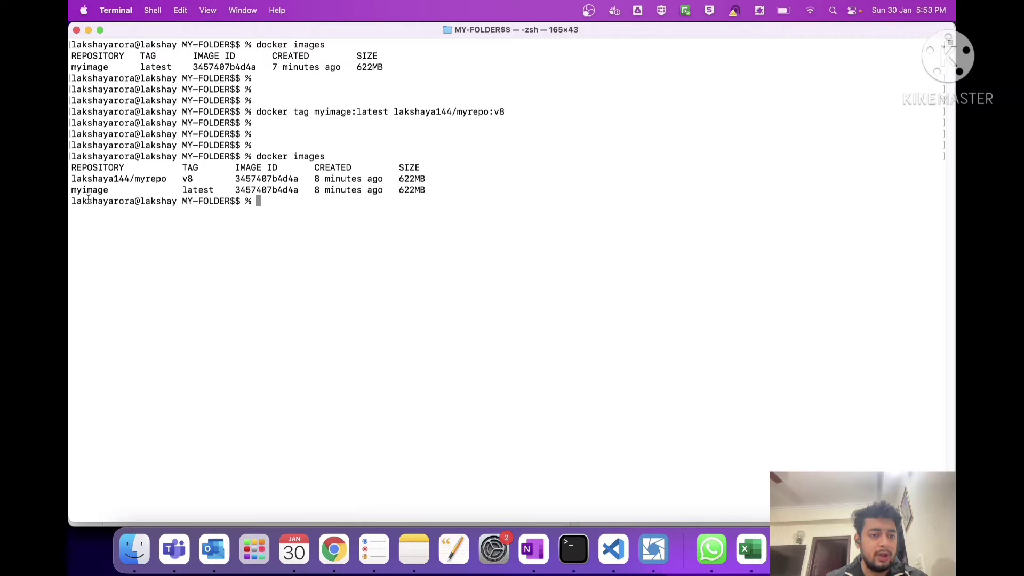
double_click(90, 190)
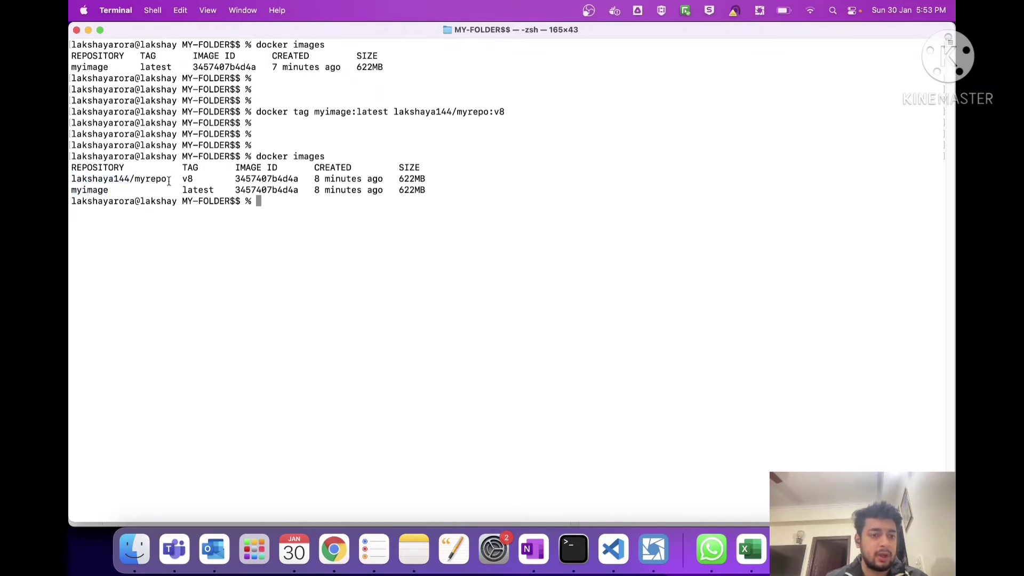
key(enter)
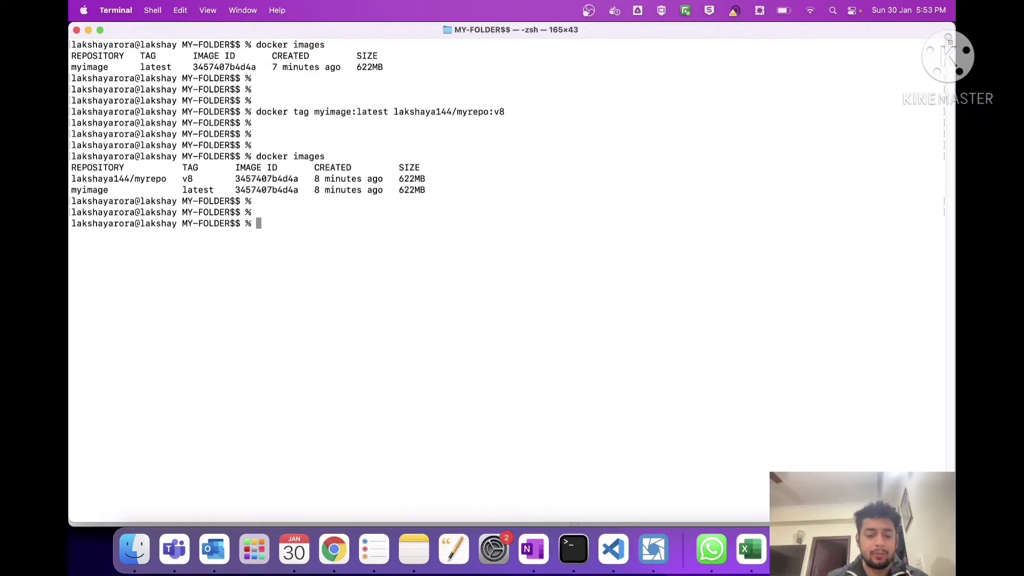
- Push lakshaya144/myrepo:v8 and highlight the 'requested access to the resource is denied' error
text(docker push)
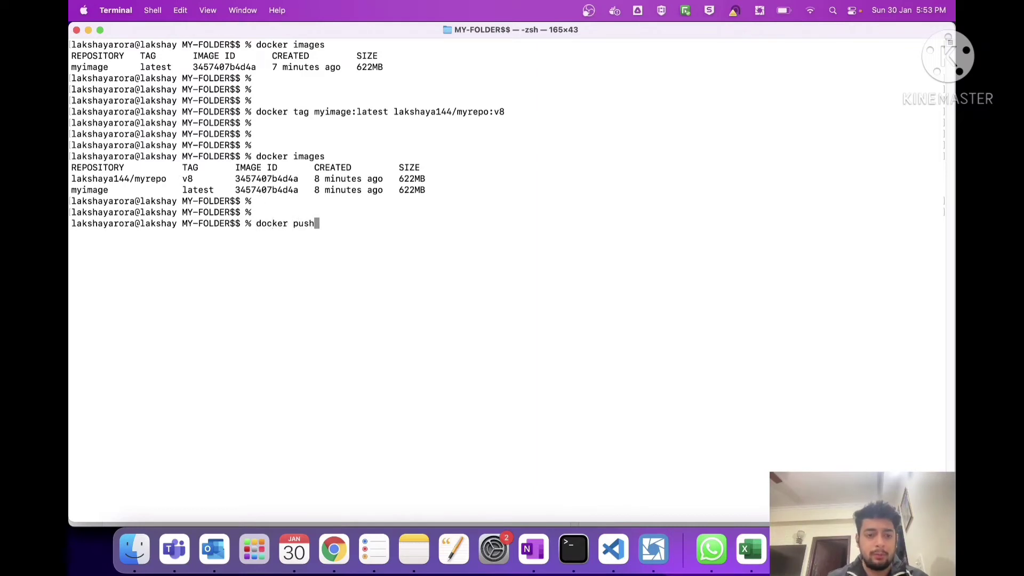
text(lakshaay1)
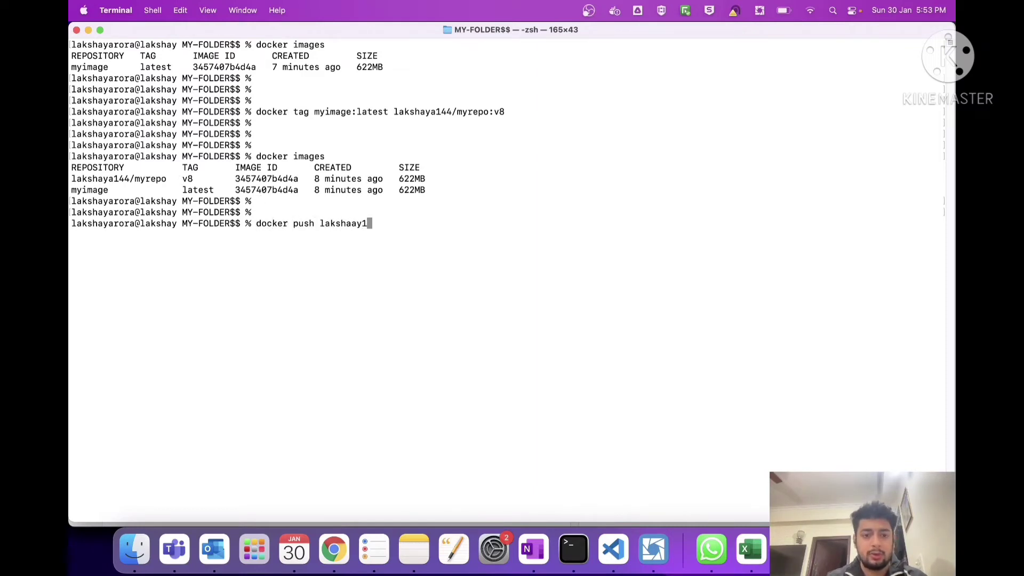
text(44)
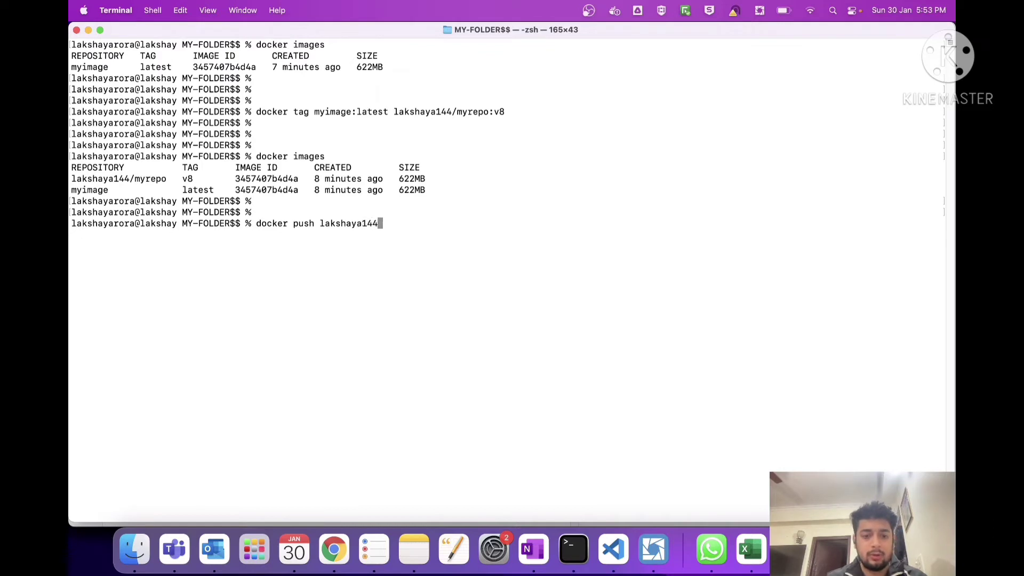
text(/myrepo)
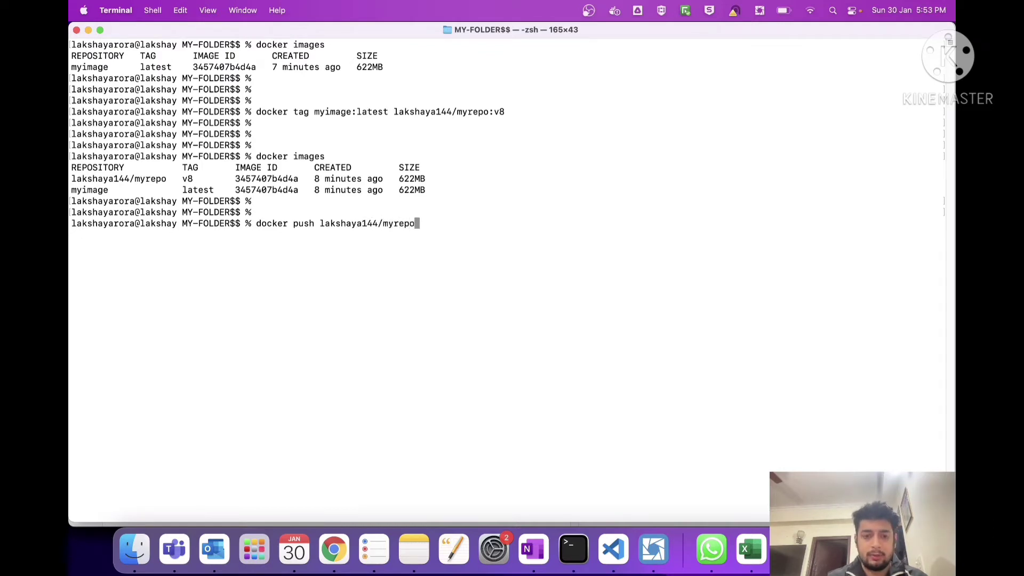
text(:v8)
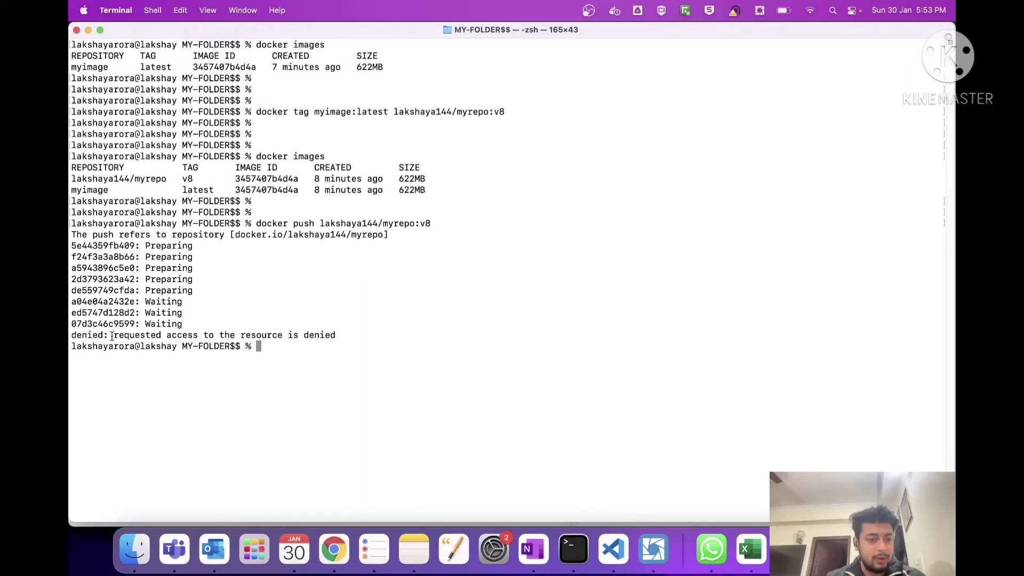
drag(115, 335, 336, 335)
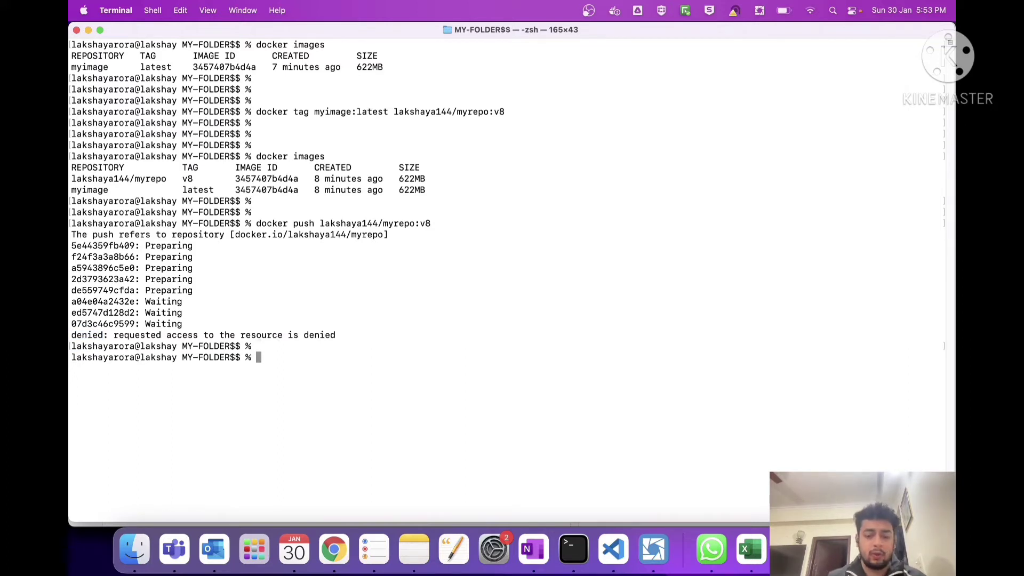
- Log in to Docker Hub as lakshaya144 and rerun the lakshaya144/myrepo:v8 push
text(docker login)
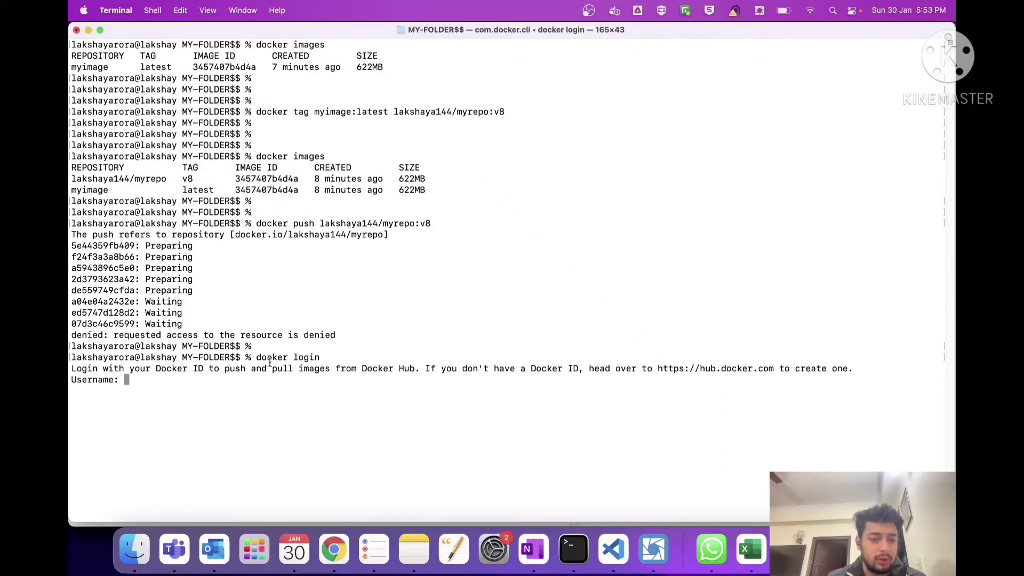
double_click(272, 357)
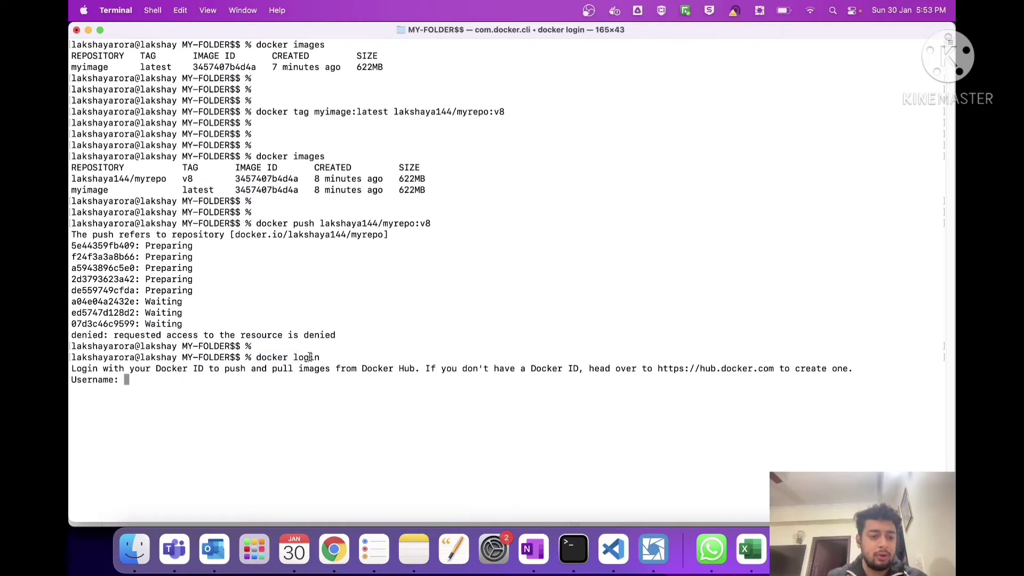
text(lakshaya144)
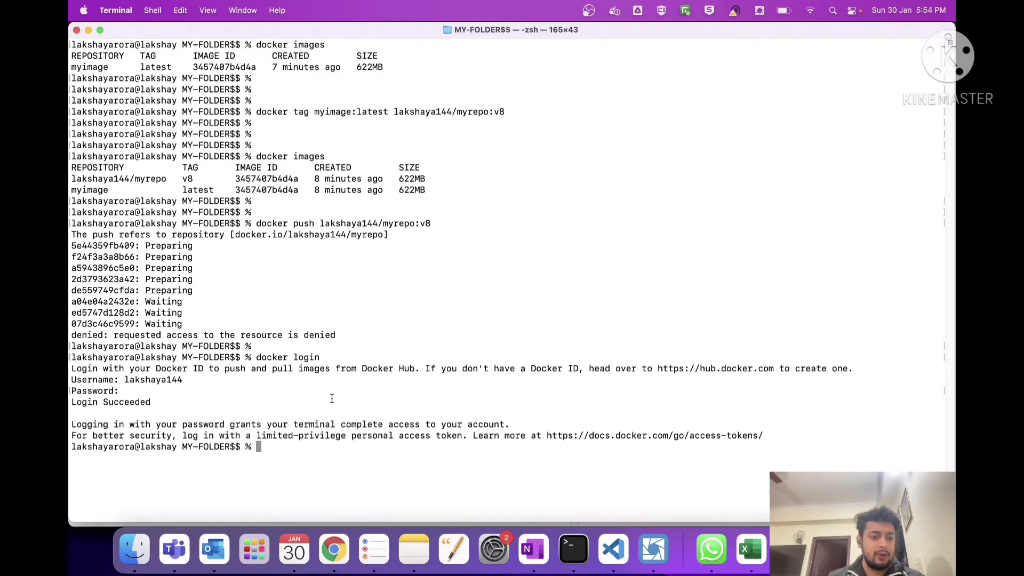
text(docker push lakshaya144/myrepo:v8)
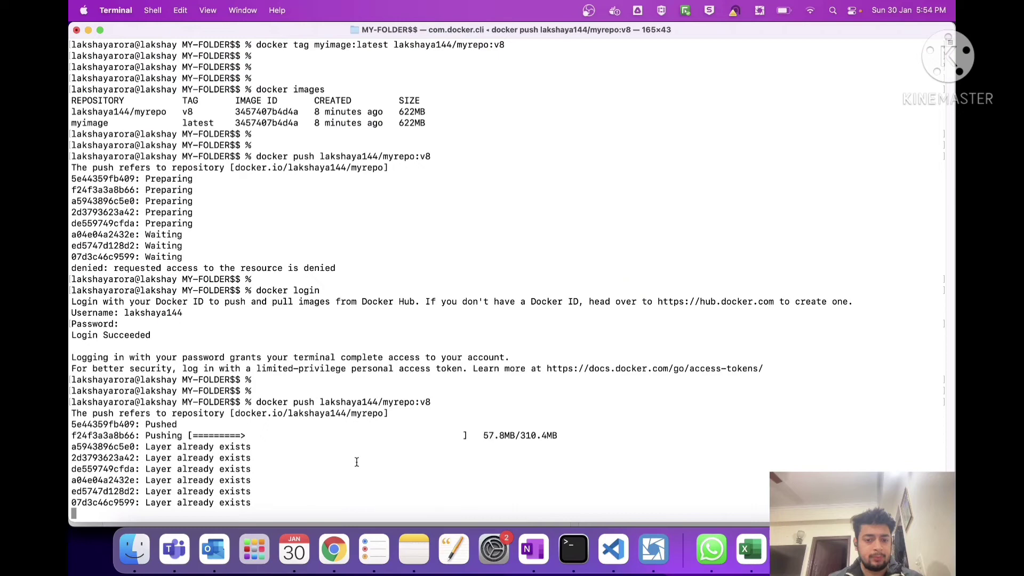
- Refresh the Docker Hub repository page and watch the v8 push upload its 310.5MB layer
click(333, 549)
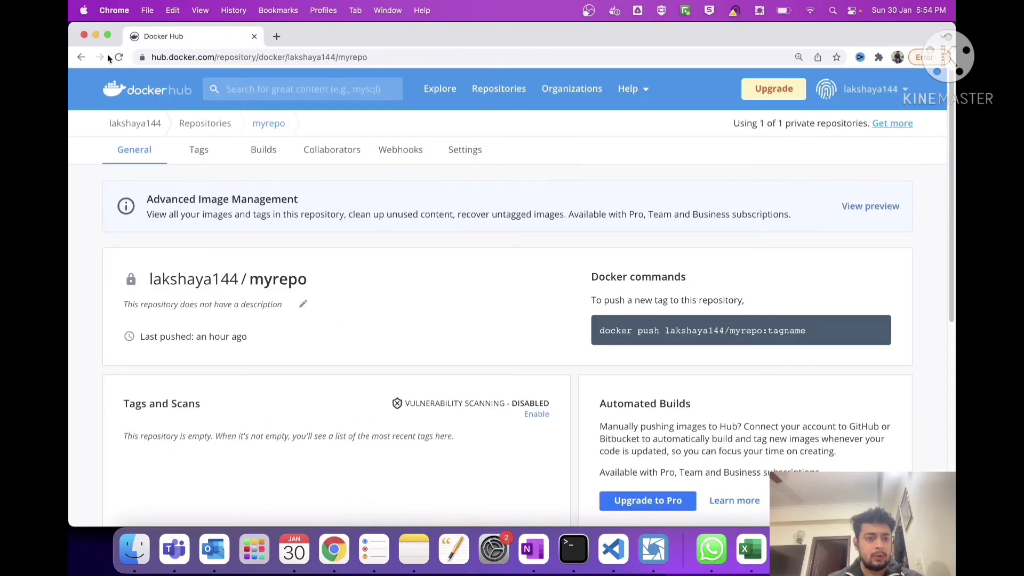
click(119, 56)
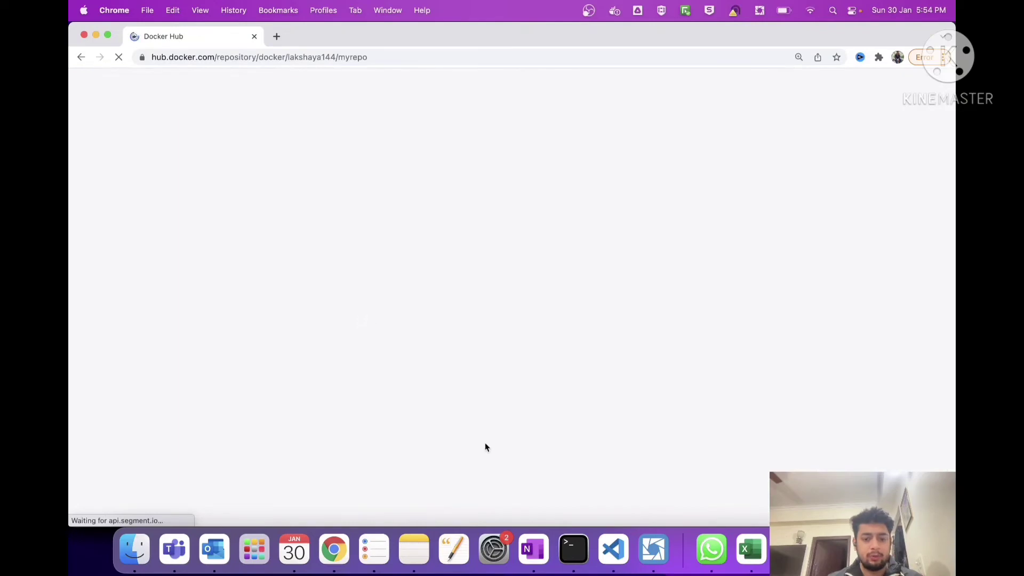
click(573, 548)
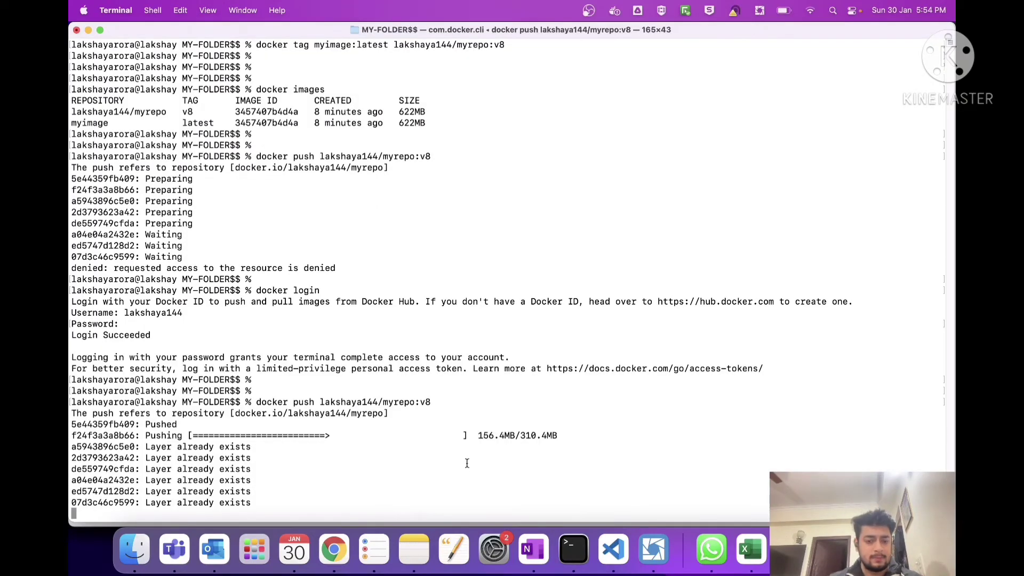
click(333, 548)
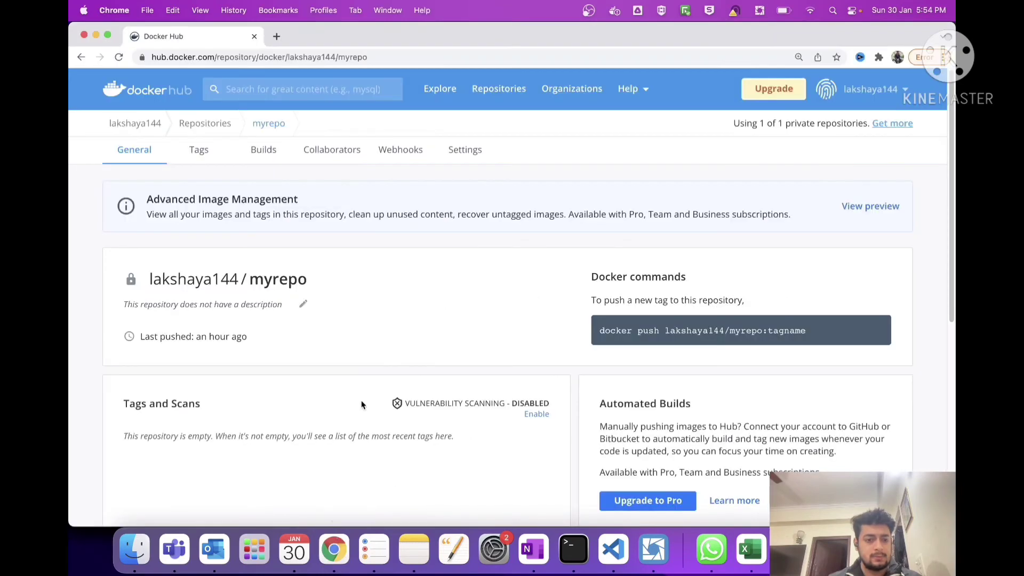
click(573, 549)
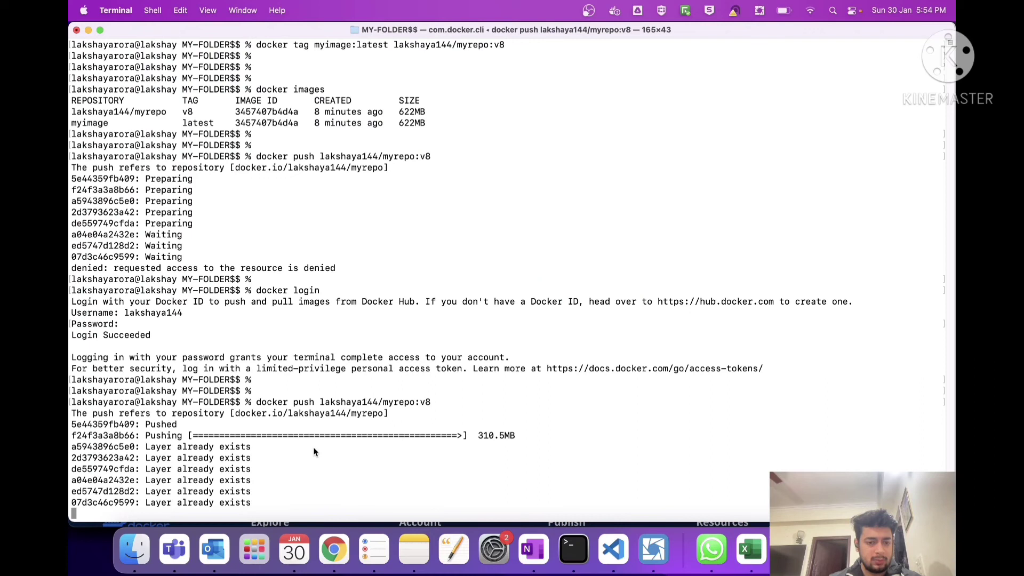
mouse_move(295, 443)
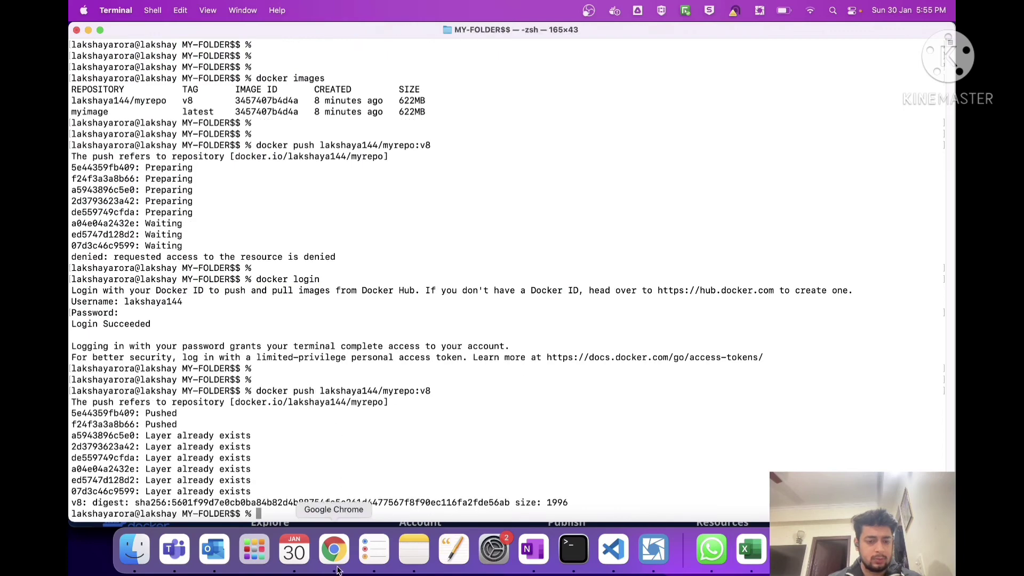
- Verify the v8 tag under Tags and Scans on Docker Hub's myrepo page
click(334, 548)
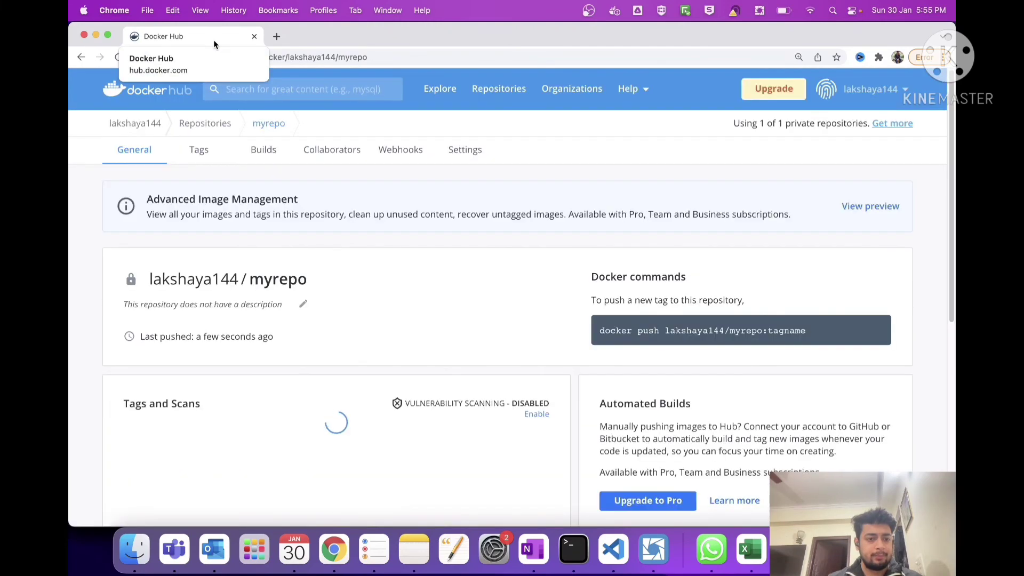
scroll(down, 3)
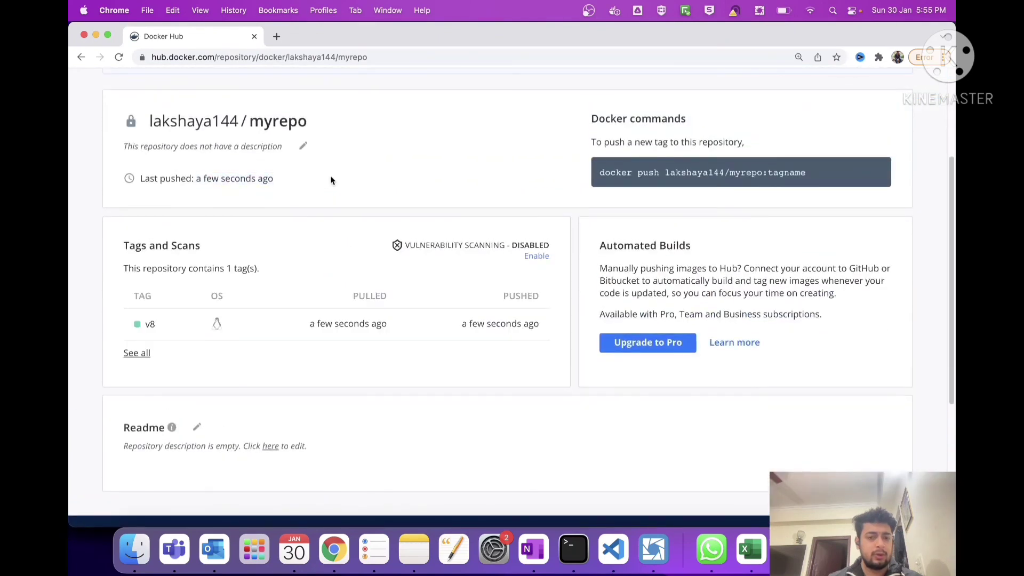
mouse_move(150, 324)
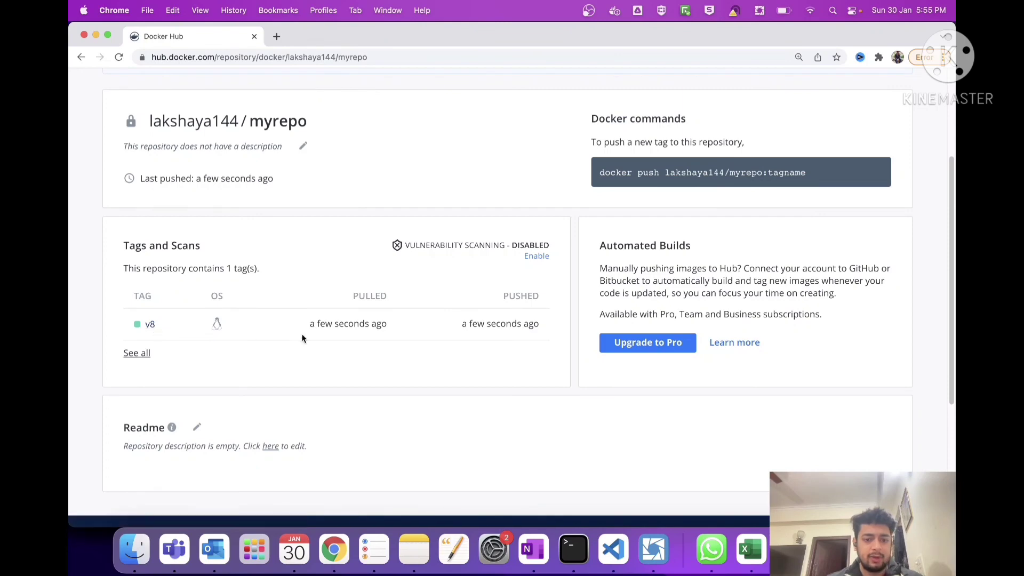
click(573, 548)
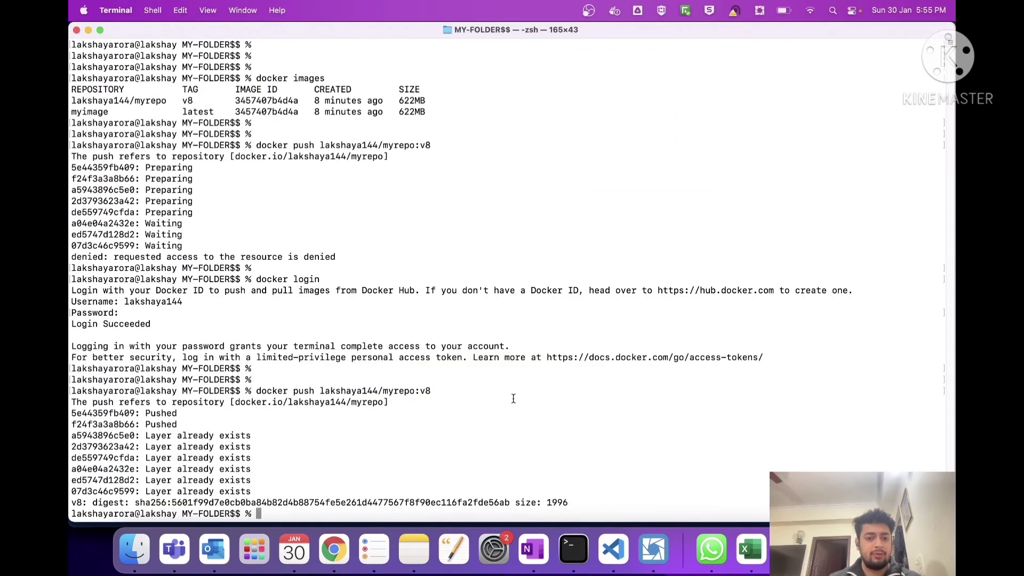